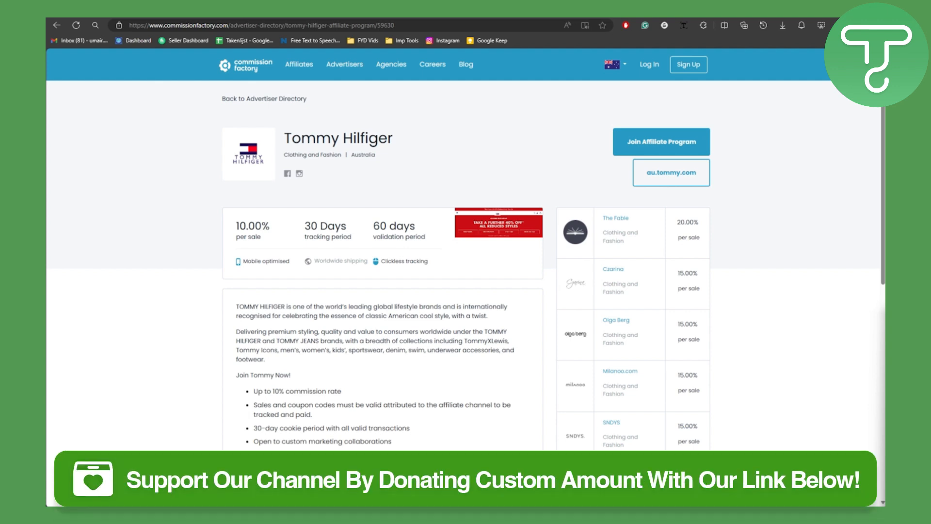
- Join the Tommy Hilfiger affiliate program from its program page
scroll(down, 3)
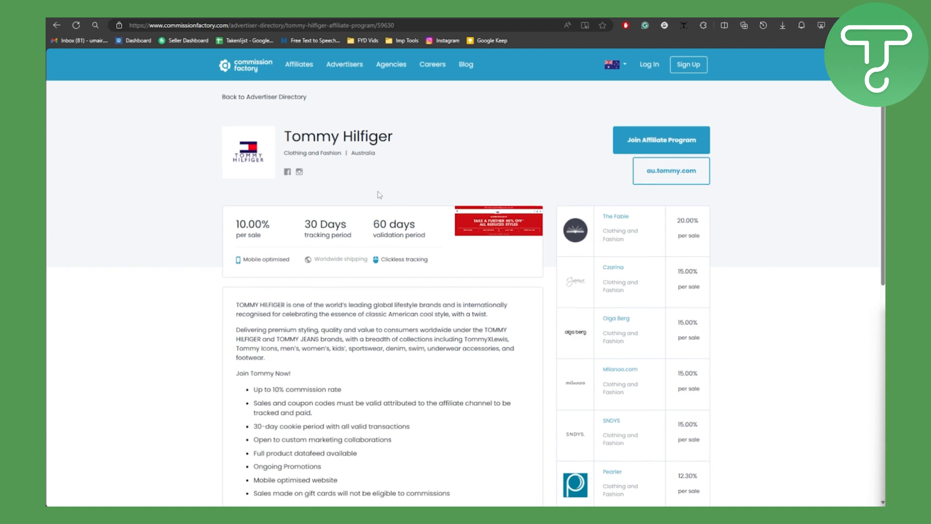
scroll(down, 3)
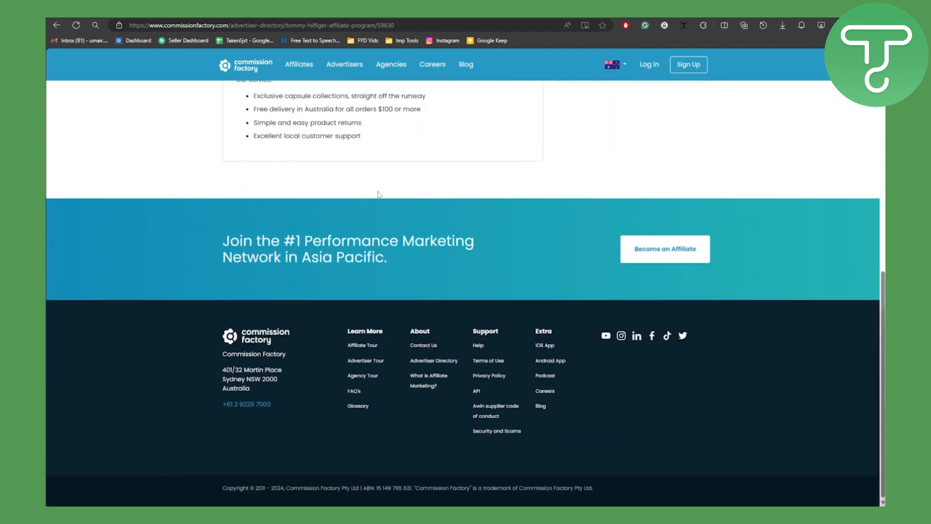
scroll(up, 3)
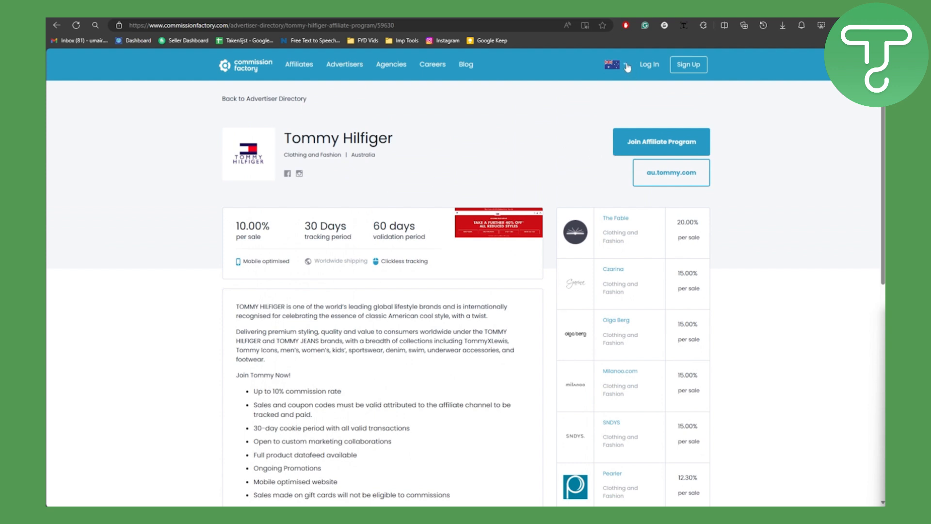
click(615, 65)
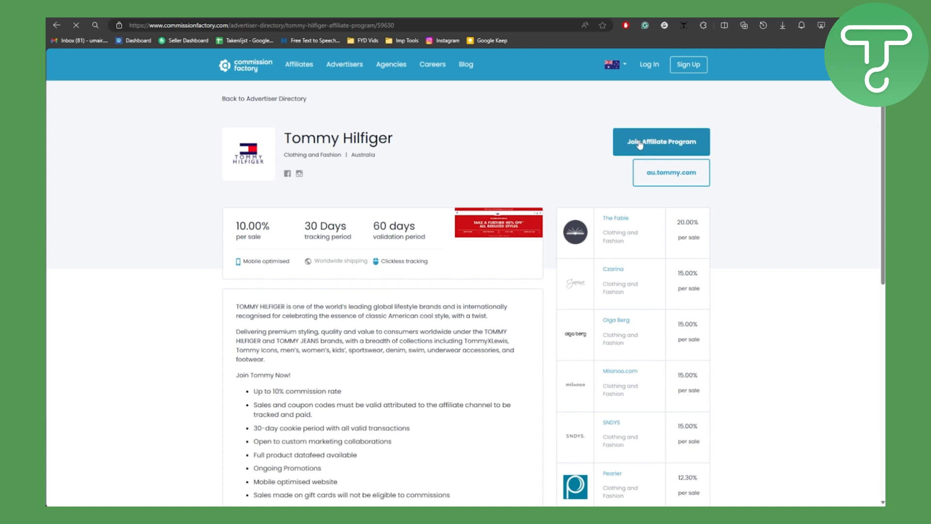
click(661, 142)
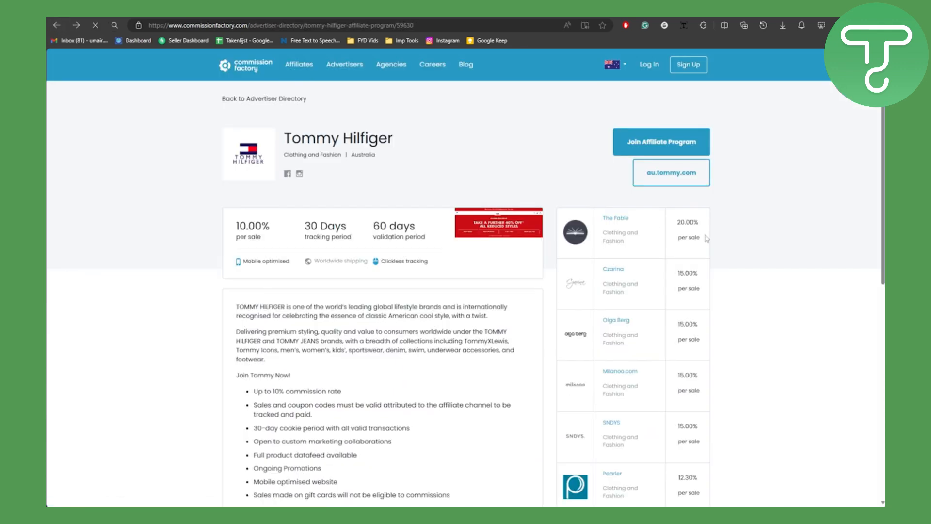
- Start the affiliate registration via Become an Affiliate in the banner
scroll(down, 3)
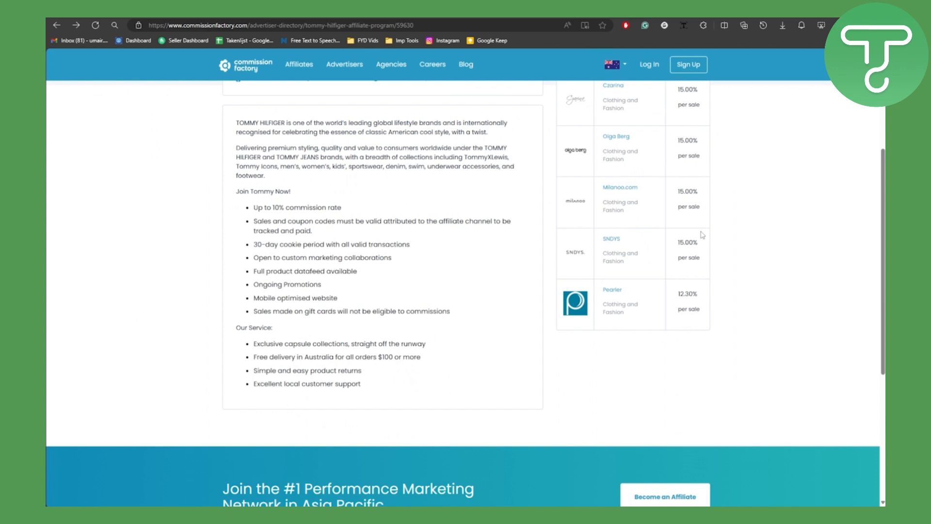
click(648, 64)
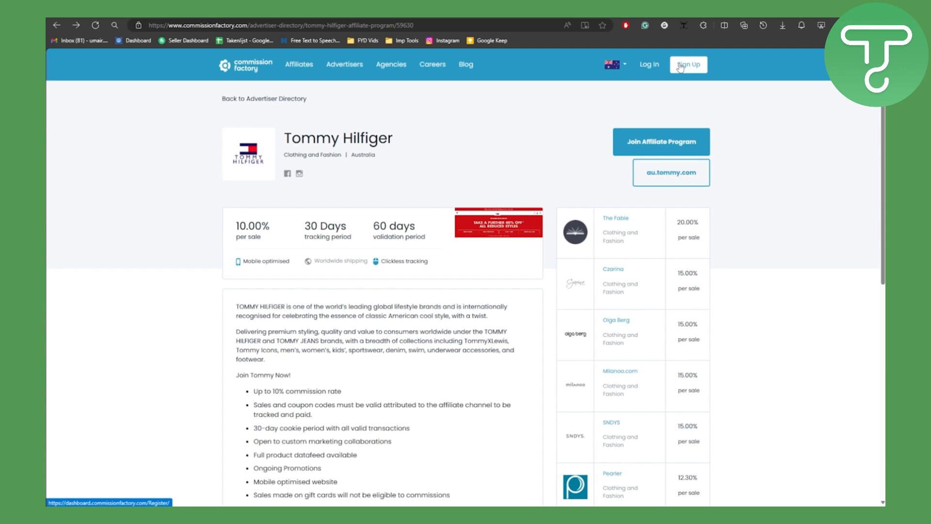
scroll(down, 3)
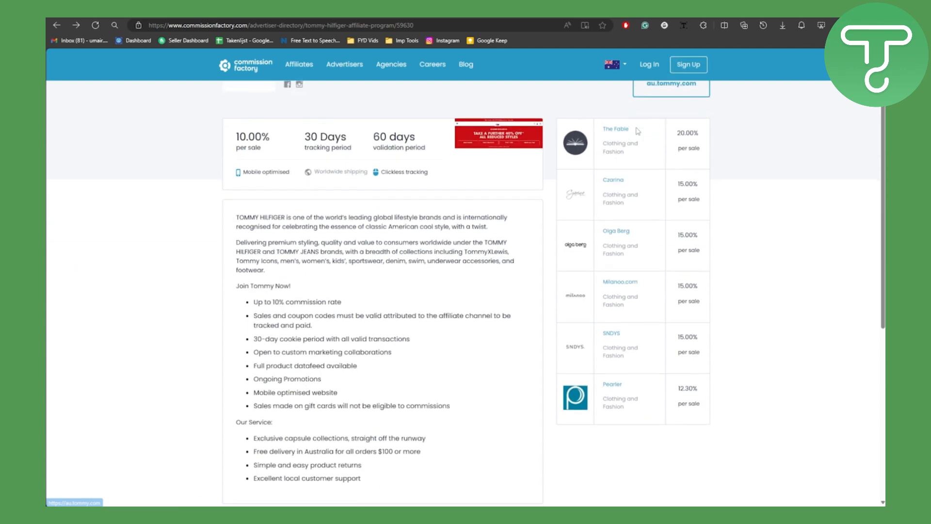
scroll(down, 3)
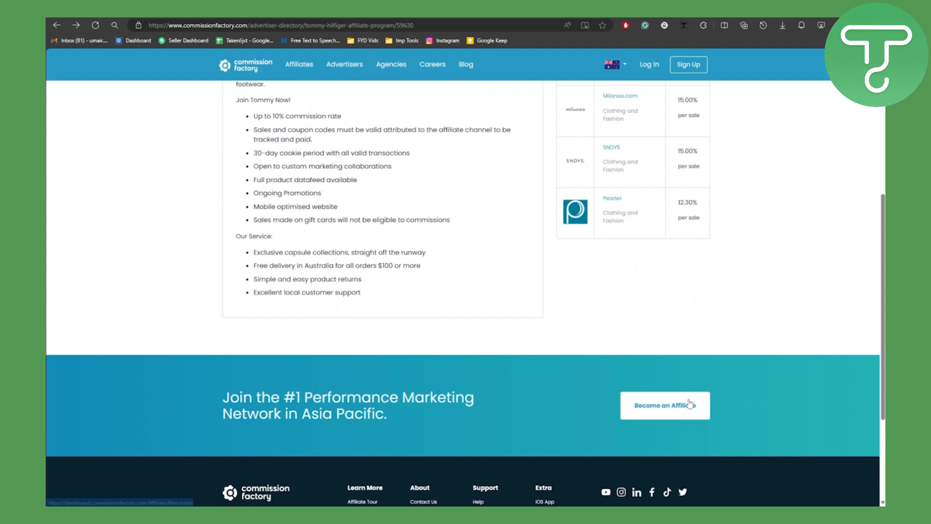
click(664, 405)
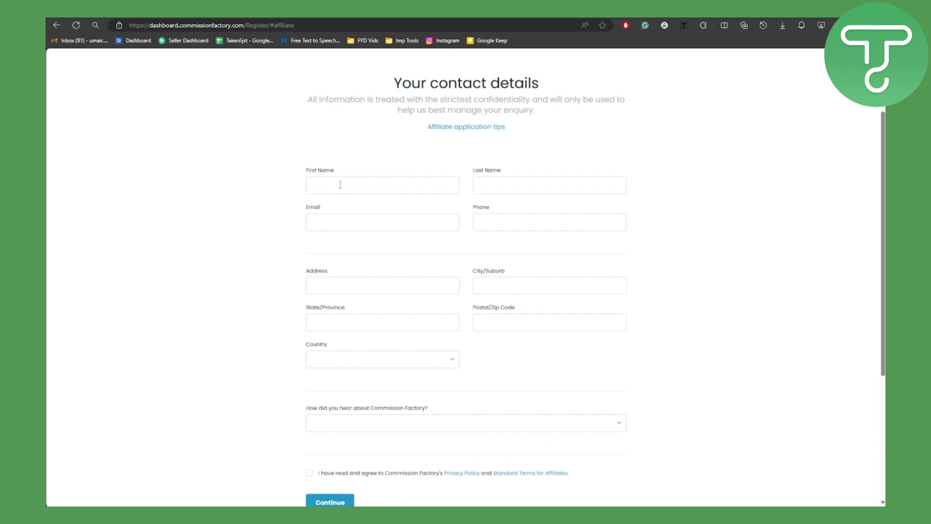
mouse_move(334, 185)
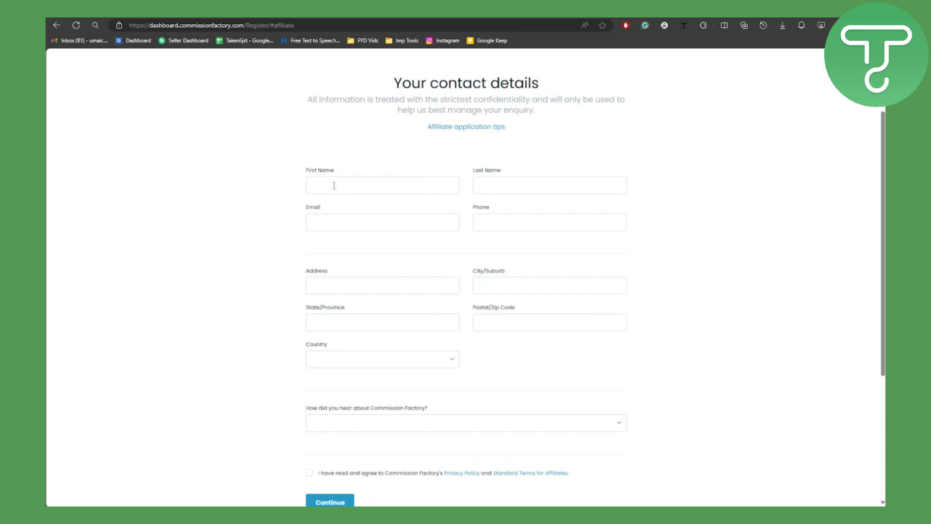
mouse_move(546, 204)
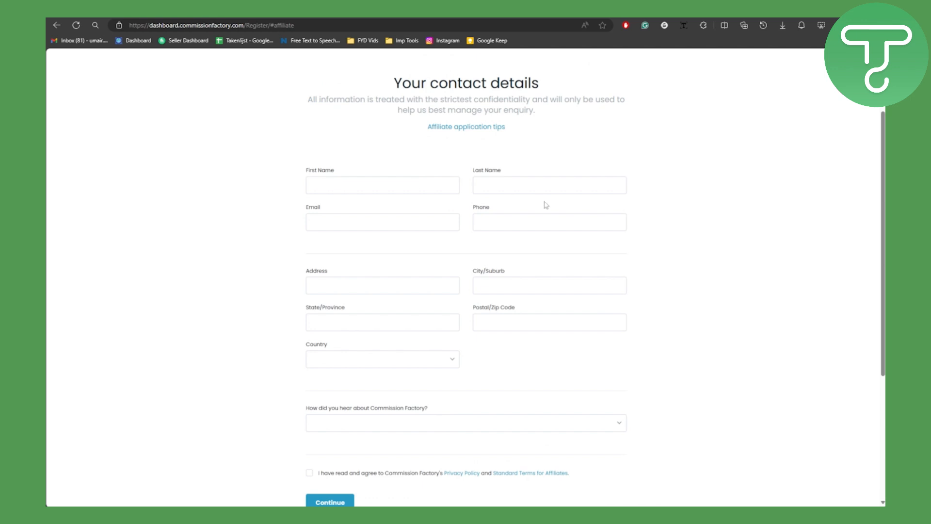
mouse_move(509, 236)
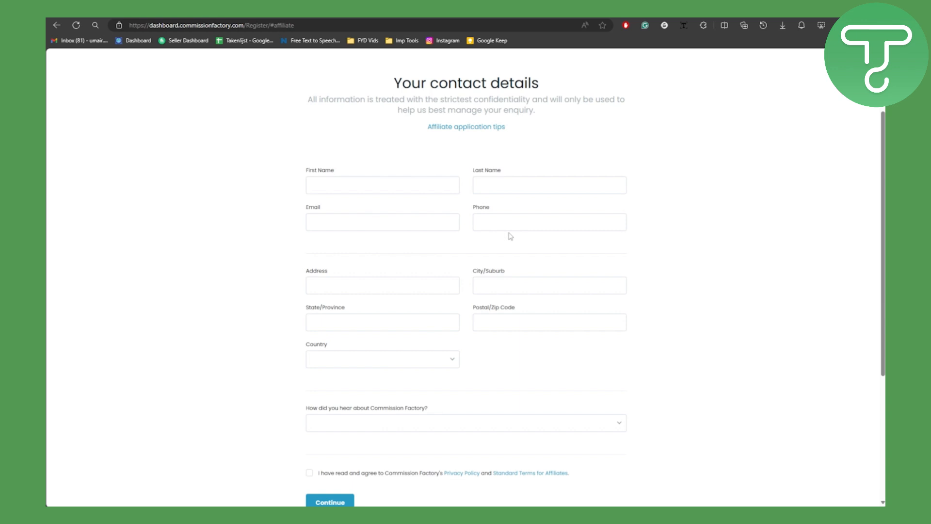
- Scroll through the Your contact details form and back to the top
scroll(down, 3)
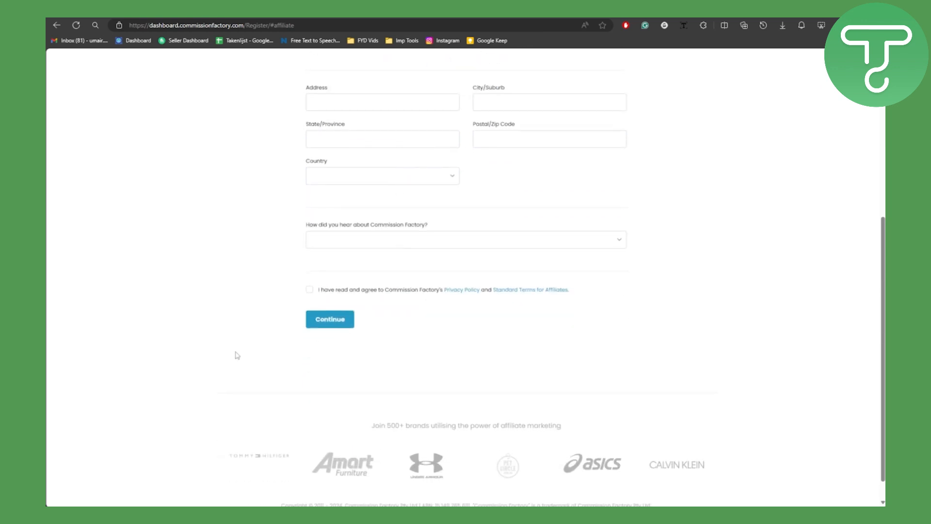
scroll(up, 3)
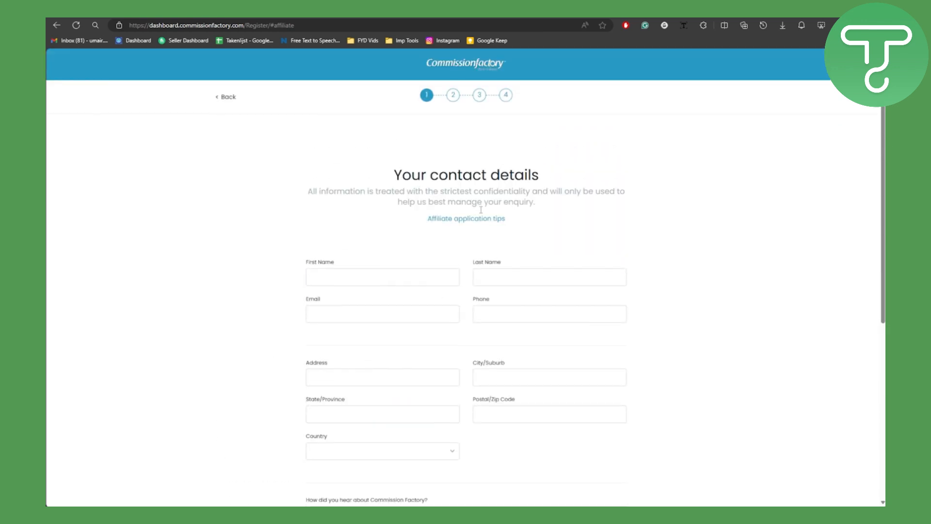